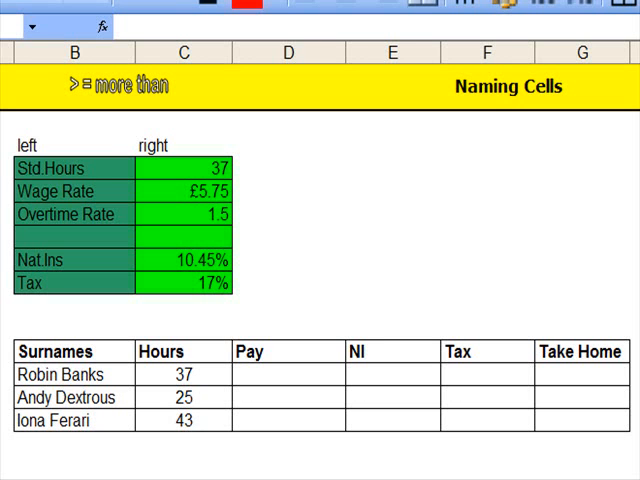
mouse_move(140, 112)
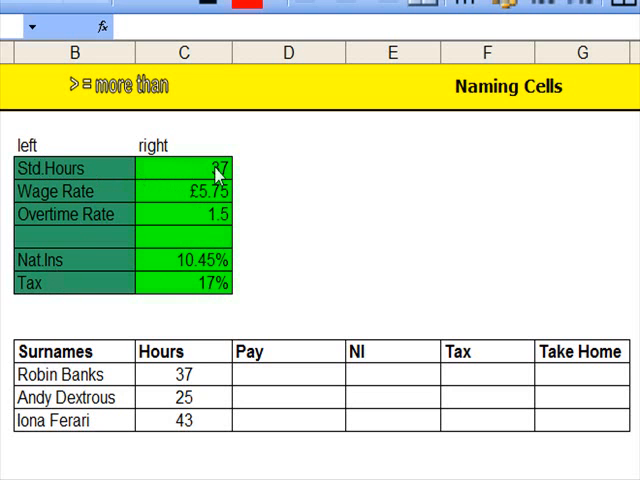
mouse_move(68, 192)
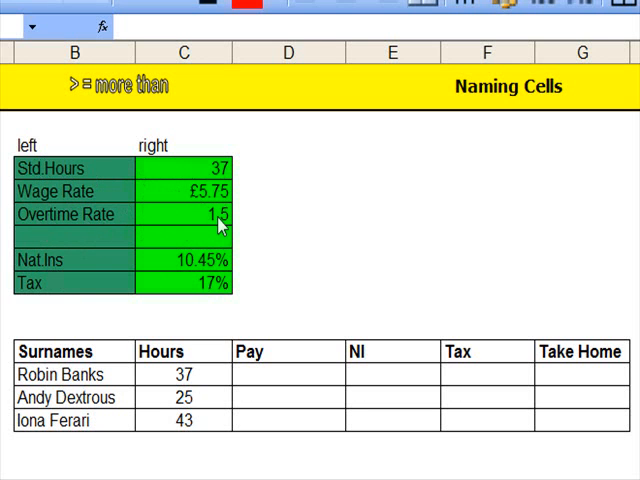
mouse_move(212, 250)
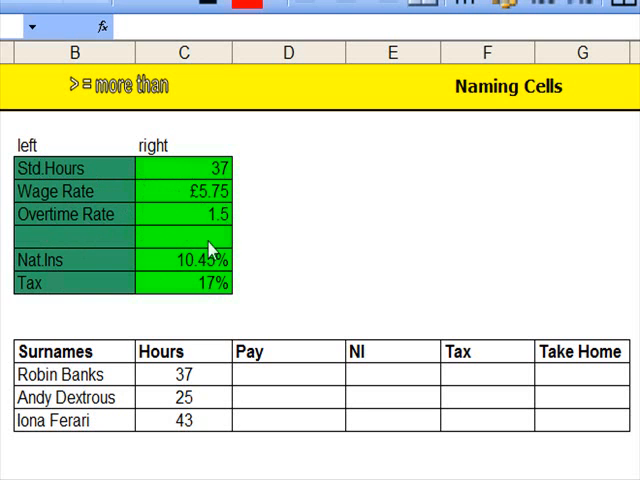
mouse_move(170, 268)
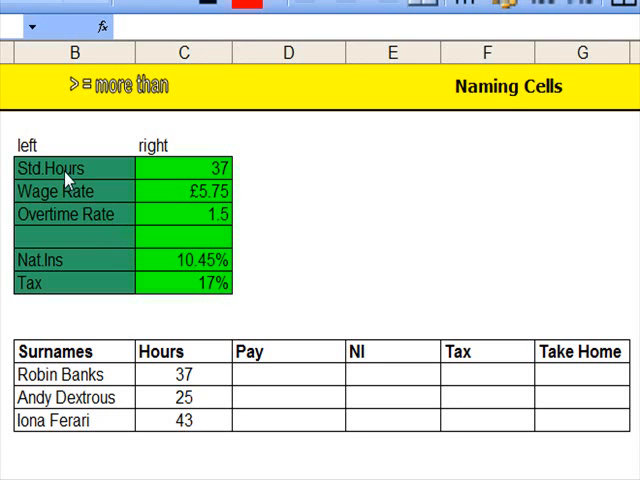
mouse_move(54, 172)
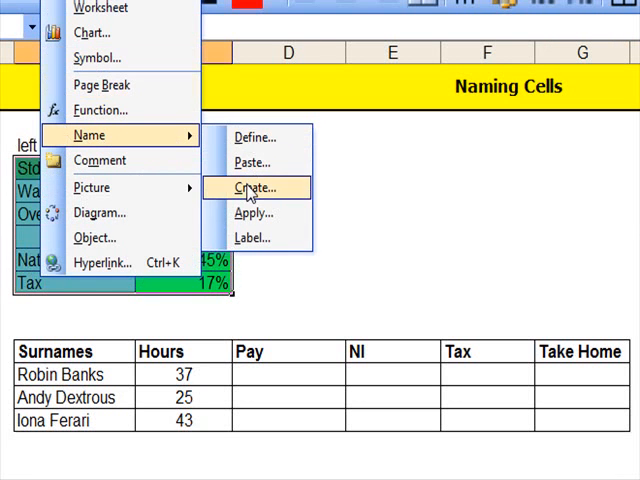
Step: Create names for the rate cells B4:C9 from their left-column labels via Insert > Name > Create
click(256, 188)
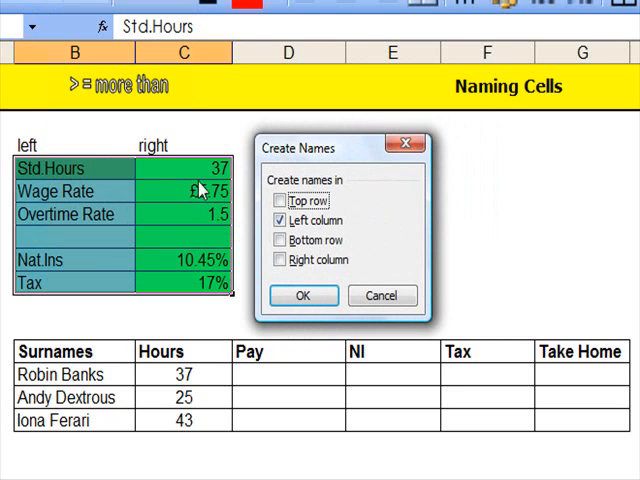
mouse_move(78, 168)
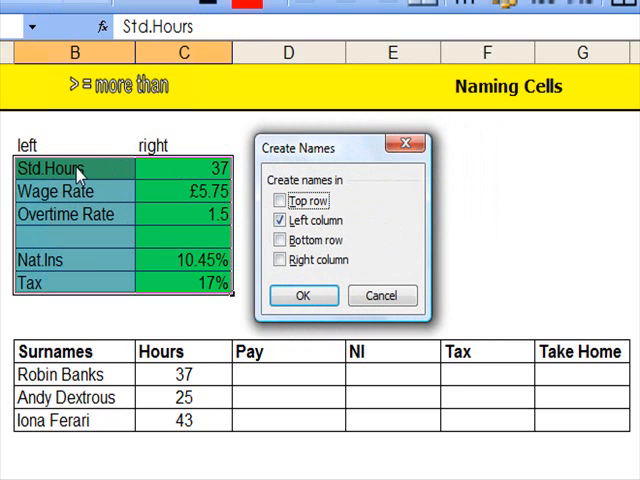
mouse_move(210, 170)
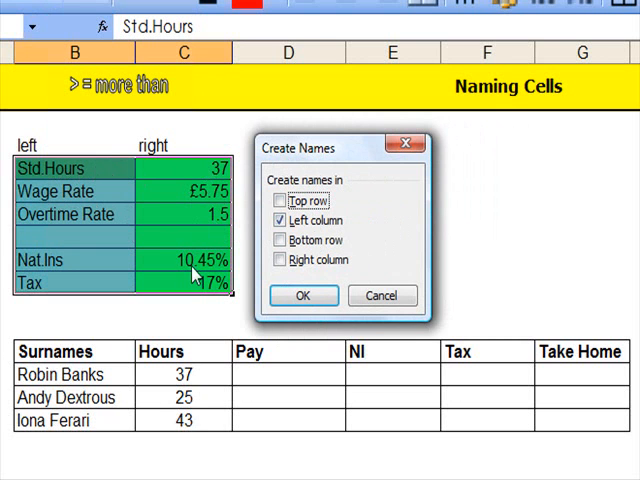
click(280, 220)
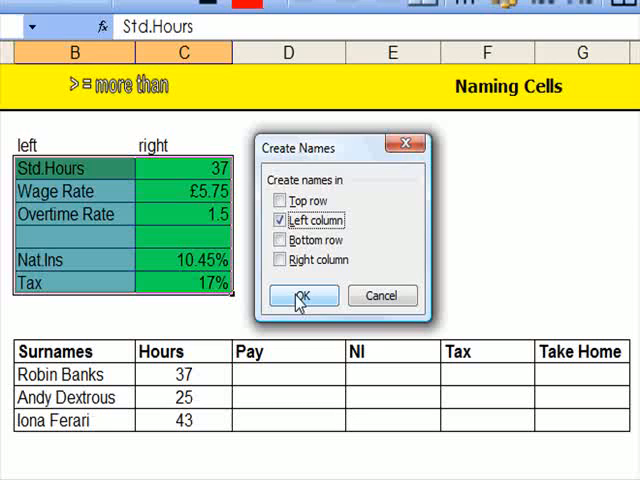
click(304, 296)
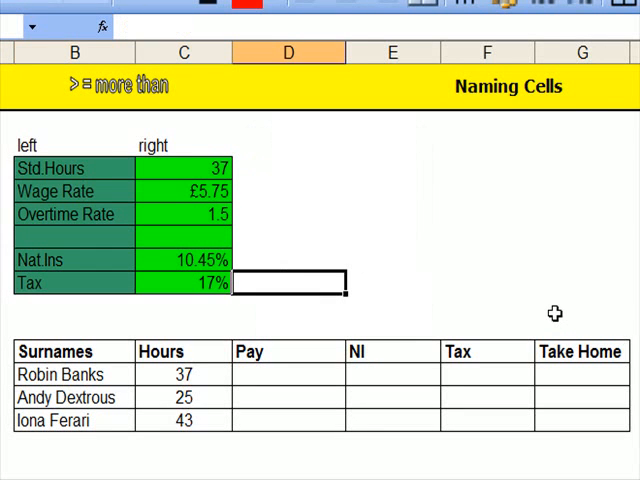
mouse_move(552, 312)
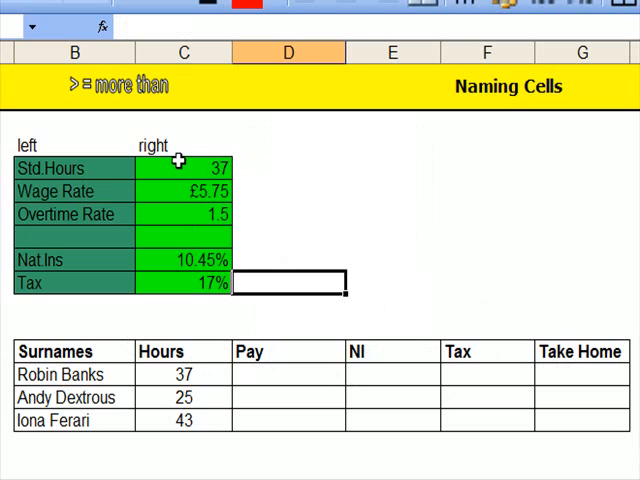
mouse_move(258, 372)
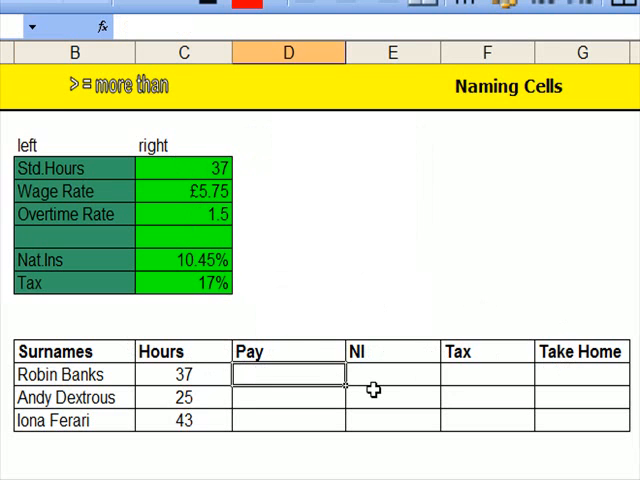
mouse_move(92, 96)
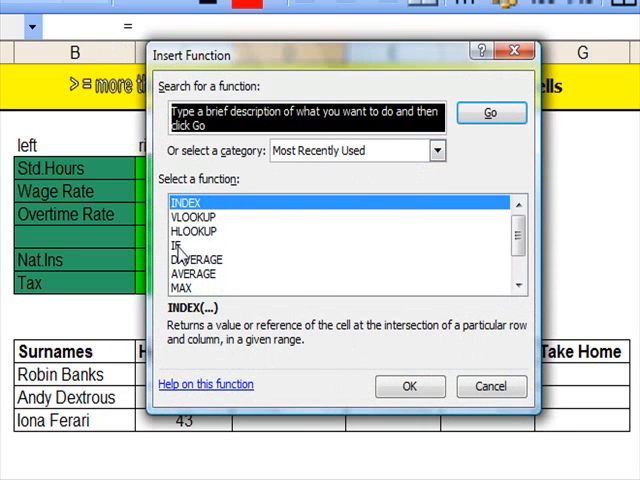
Step: Start an IF function in Robin Banks's Pay cell and move the arguments dialog off the hours and rates
click(180, 244)
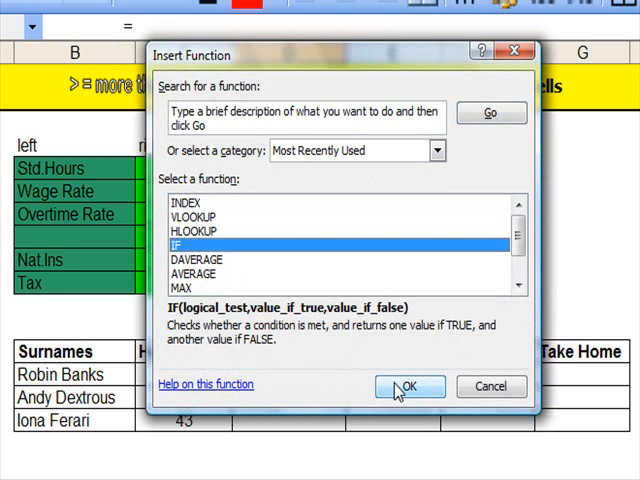
click(408, 386)
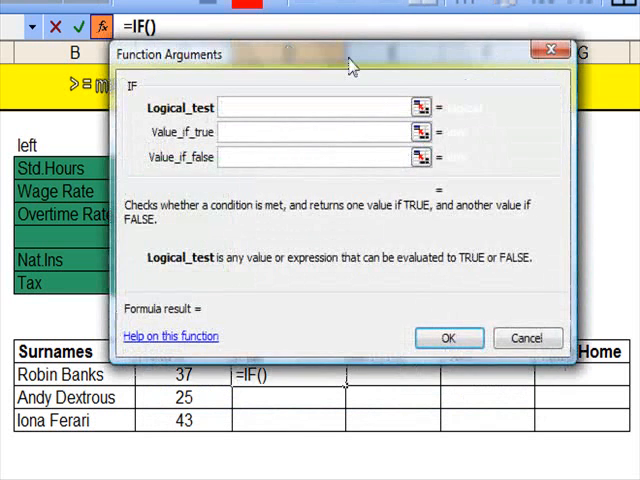
drag(350, 54, 476, 96)
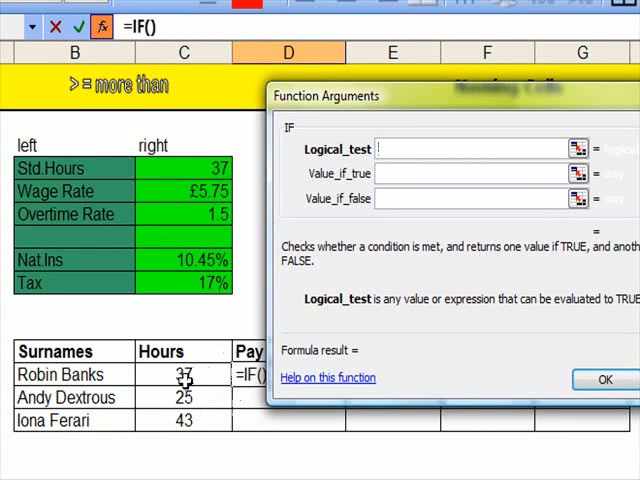
Step: Set the IF logical test to C14>=Std.Hours, comparing Robin Banks's hours with the standard hours
click(184, 374)
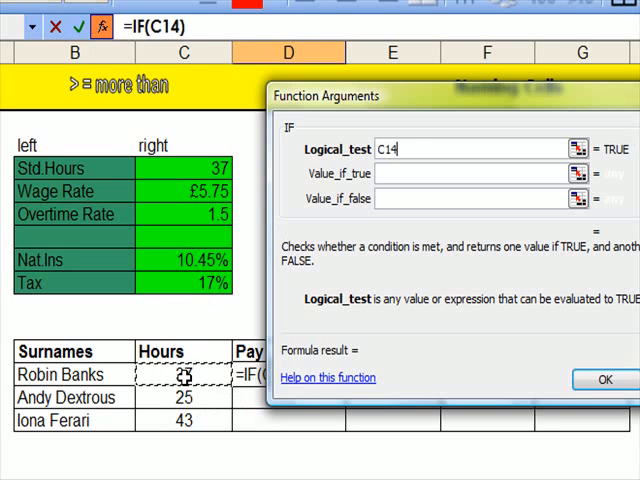
text(>)
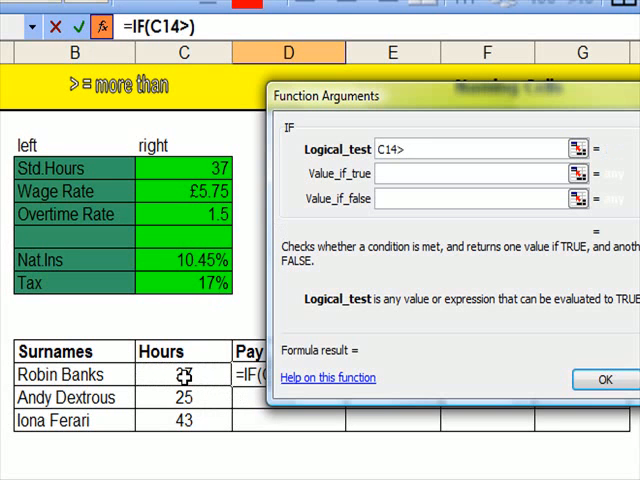
text(=)
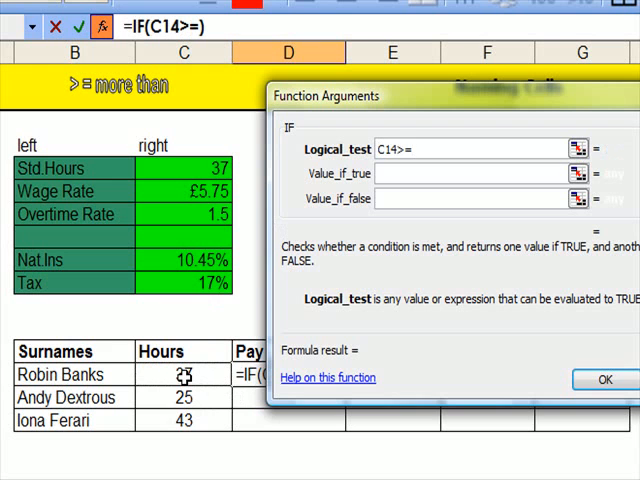
click(184, 168)
text((Std.Hours)
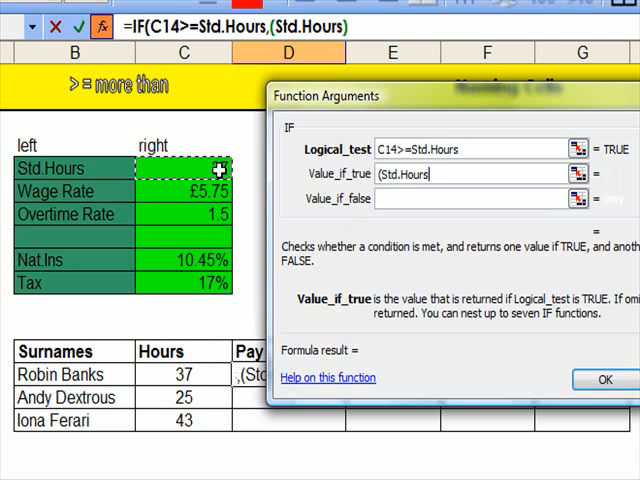
Step: Enter the true value (Std.Hours*Wage_Rate)+(C14-Std.Hours)*(Wage_Rate*Overtime_Rate), giving £212.75
text(*)
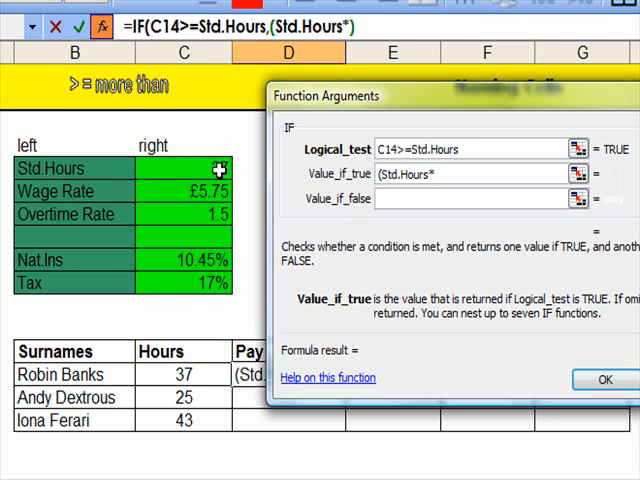
click(184, 192)
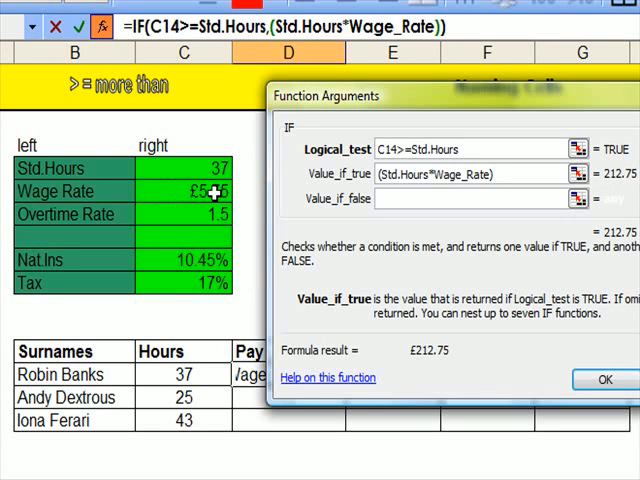
text(+)
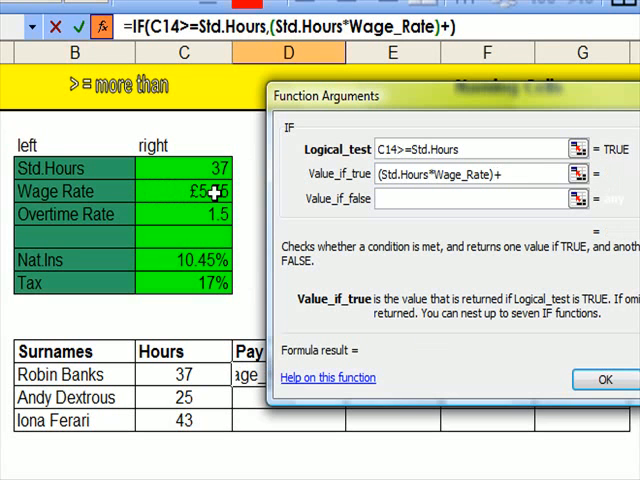
text((C14)
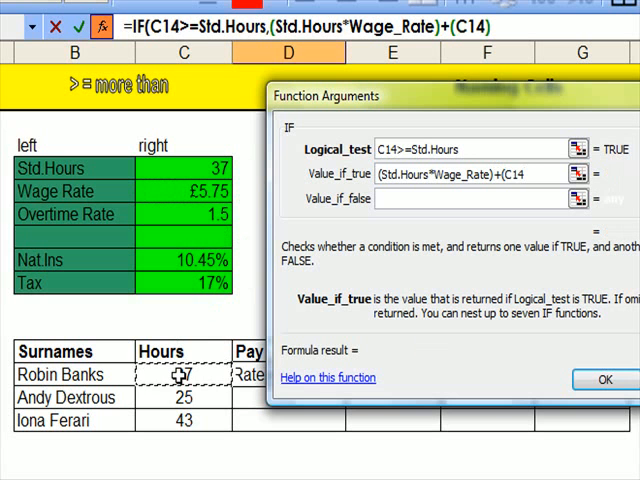
text(-Std.Hours)
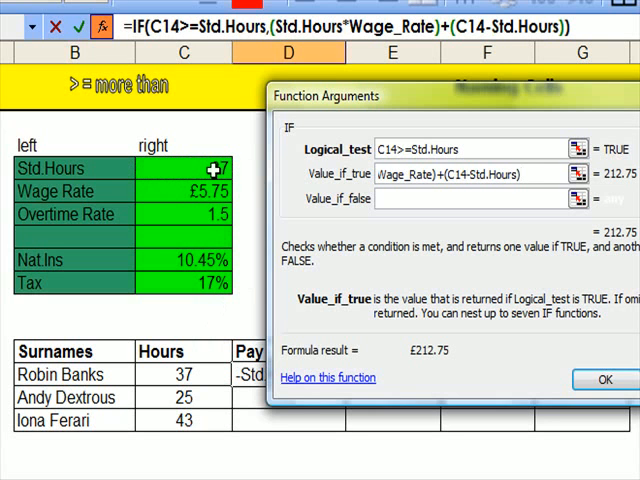
text(*)
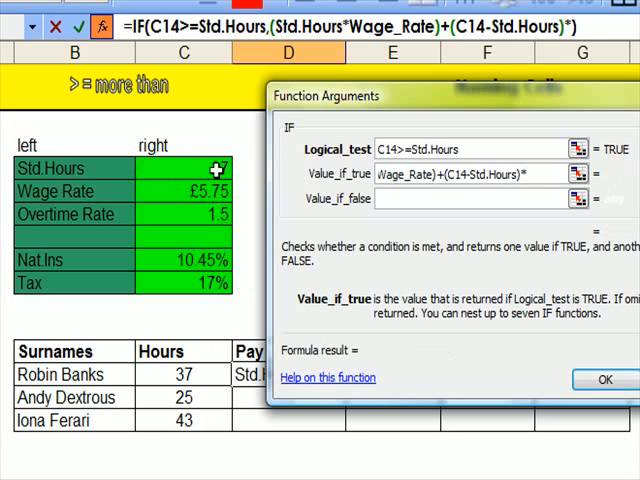
text((Wage_Rate*Overtime_Rate)
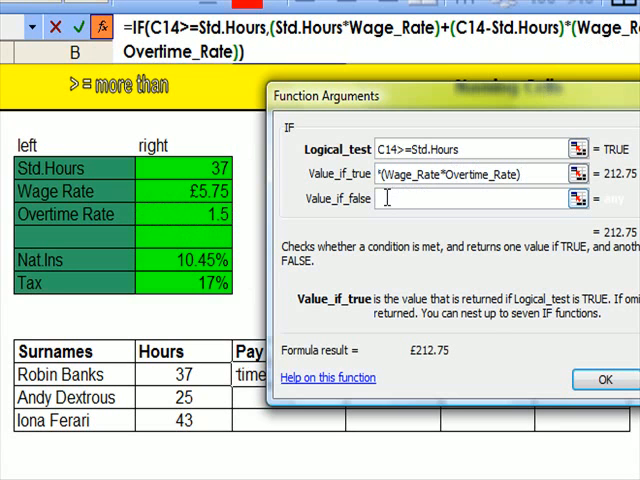
Step: Enter the false value C14*Wage_Rate for hours below standard
click(450, 198)
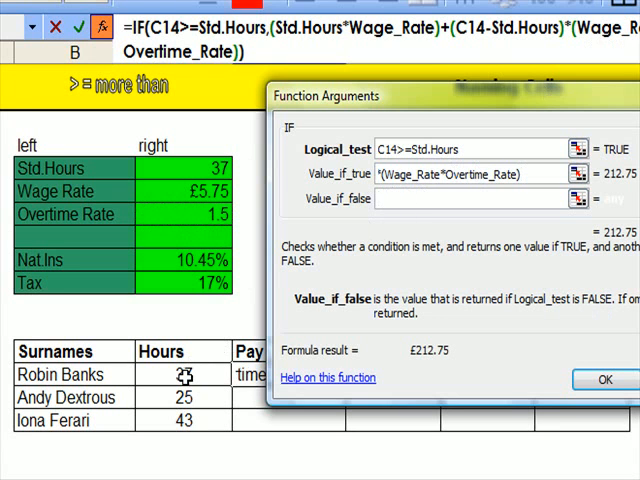
text(C14)
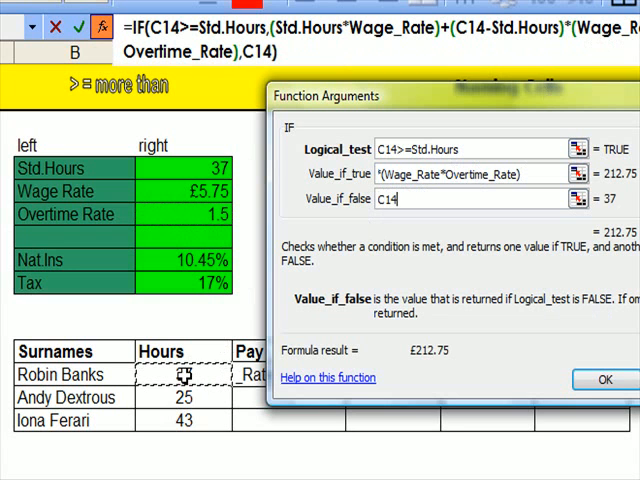
text(*)
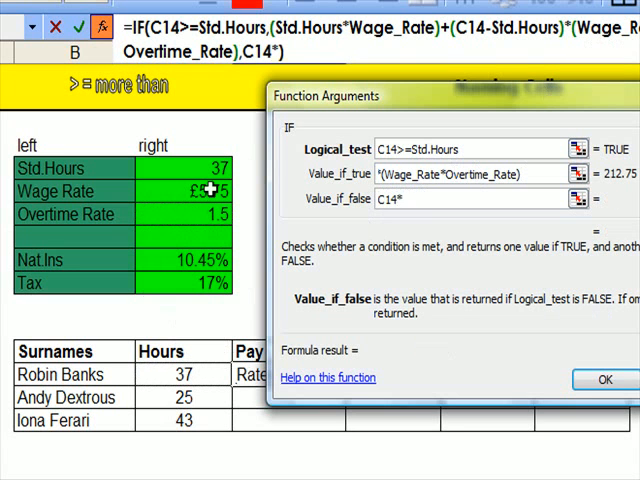
text(Wage_Rate)
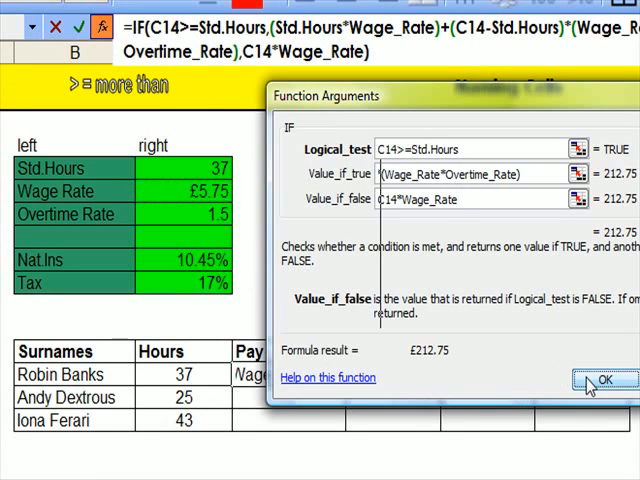
Step: Confirm the IF Pay formula in D14 so Robin Banks's Pay shows £212.75
click(592, 380)
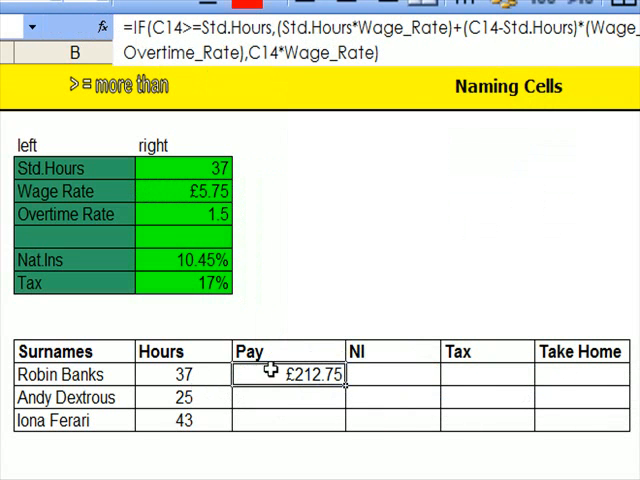
mouse_move(184, 374)
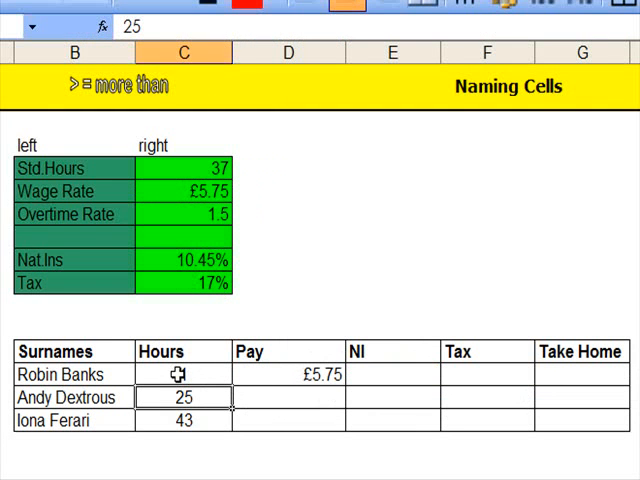
text(1)
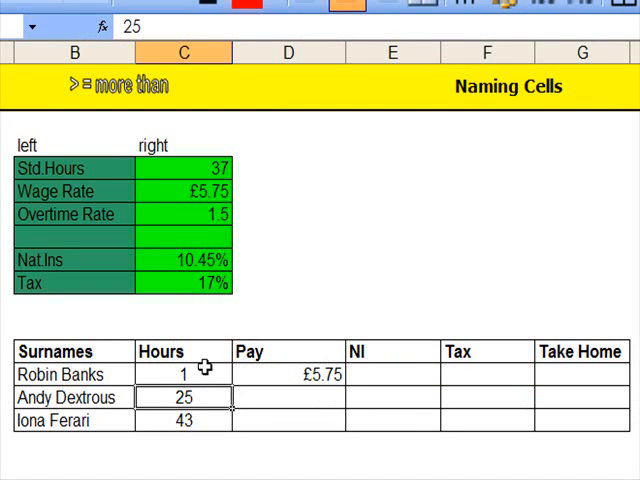
click(184, 374)
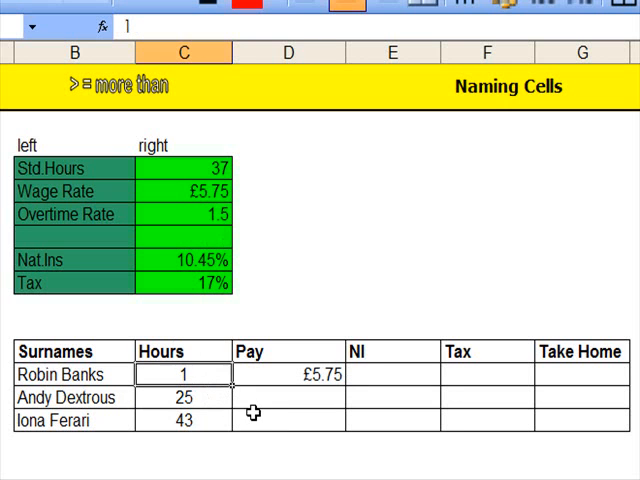
text(37)
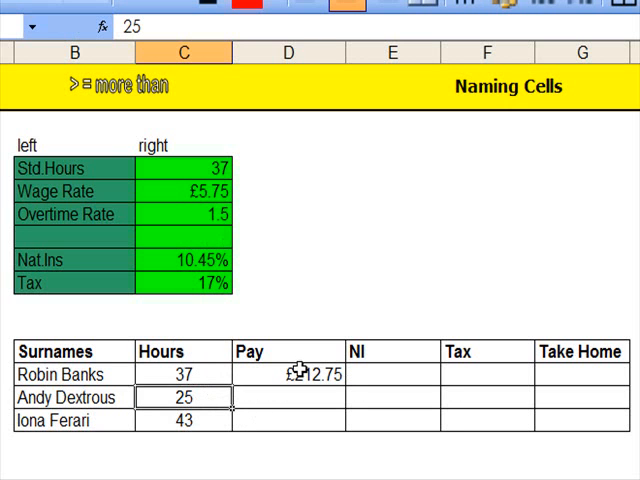
Step: Fill the Pay formula from D14 down to D16, giving Andy Dextrous £143.75 and Iona Ferari £264.50
click(288, 374)
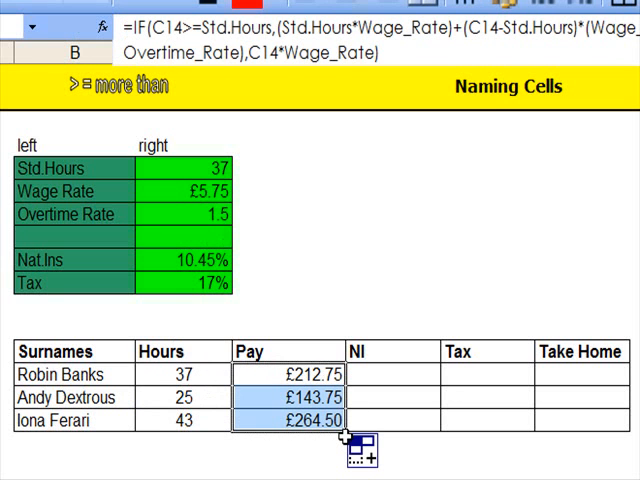
click(392, 374)
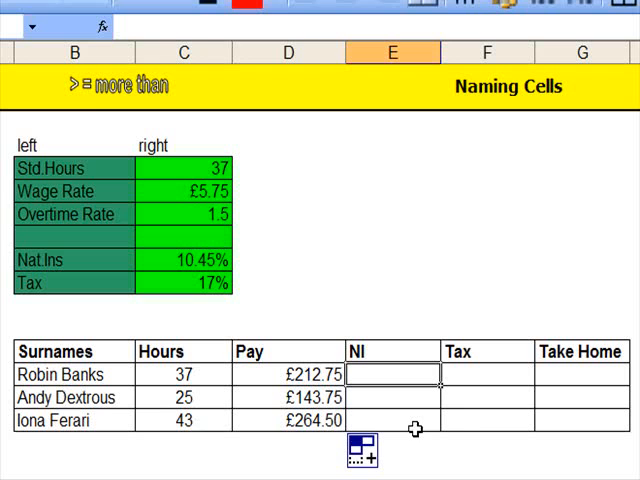
mouse_move(410, 422)
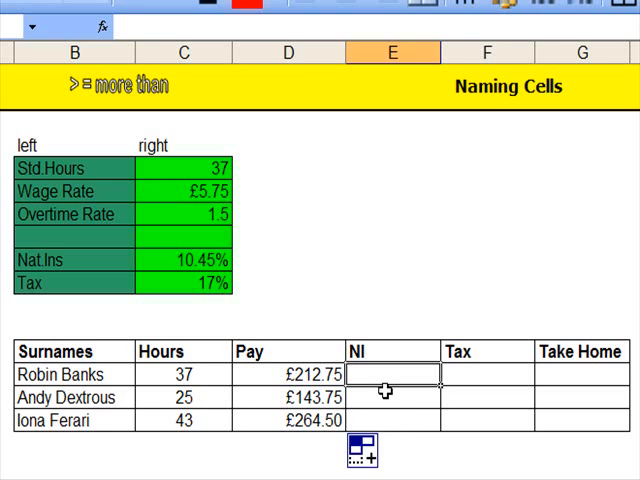
Step: Enter =D14*Nat.Ins in E14 and fill down, giving NI of £22.23, £15.02 and £27.64
text(=D14)
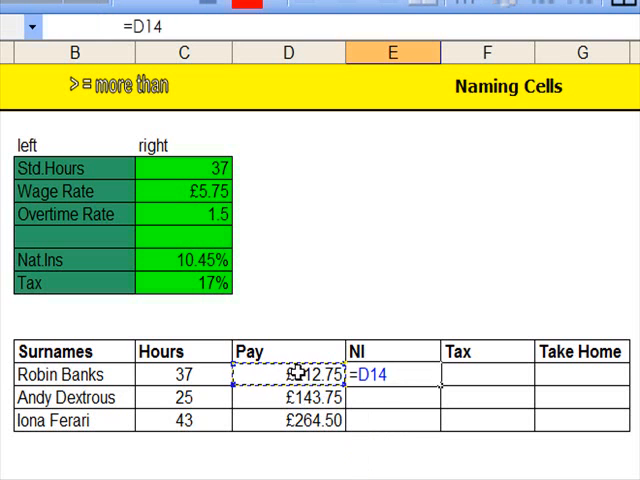
text(*)
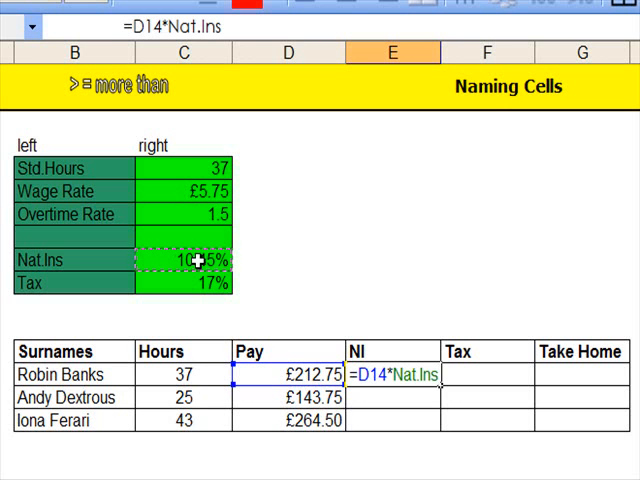
key(enter)
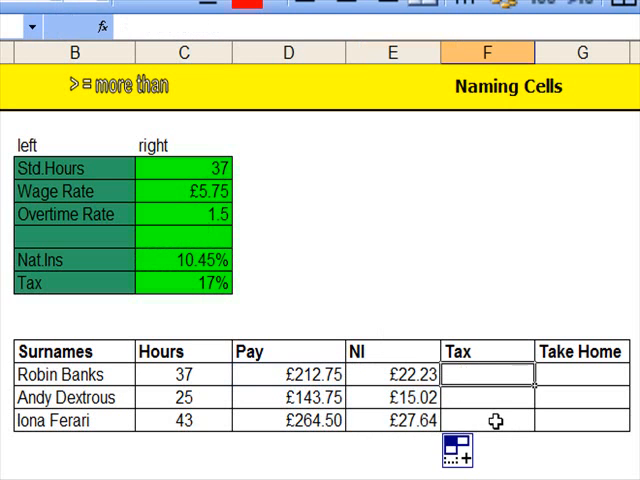
Step: Enter =D14*Tax in F14 and fill down, giving Tax of £36.17, £24.44 and £44.97
text(=D14)
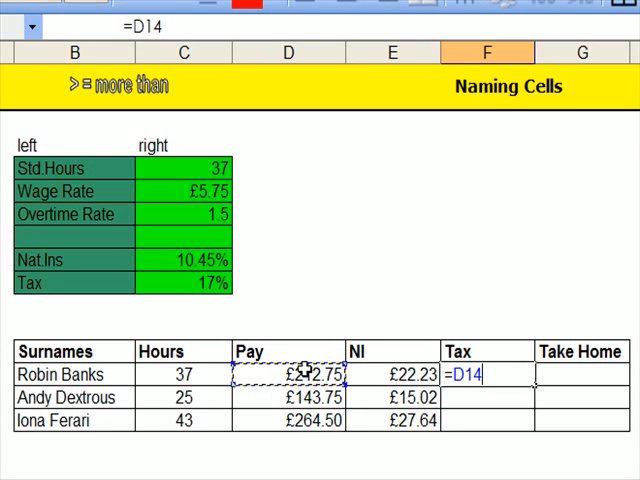
text(*)
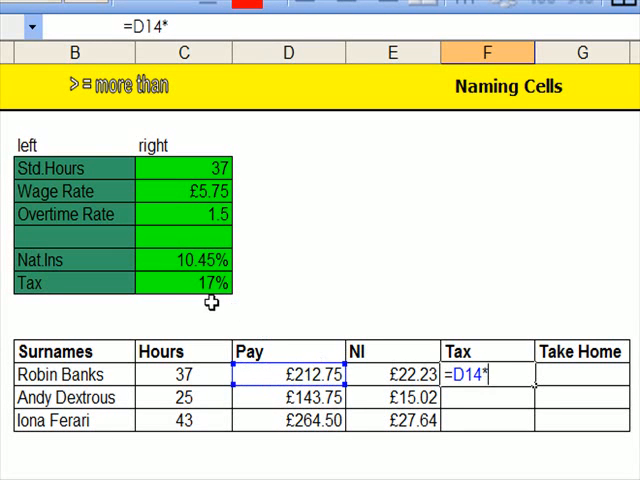
click(200, 284)
text(=)
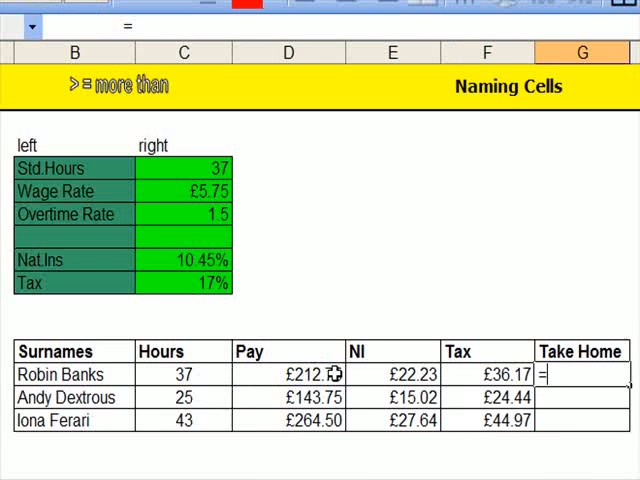
Step: Enter =D14-(E14+F14) in G14 and fill down, giving Take Home of £154.35, £104.29 and £191.89
click(288, 374)
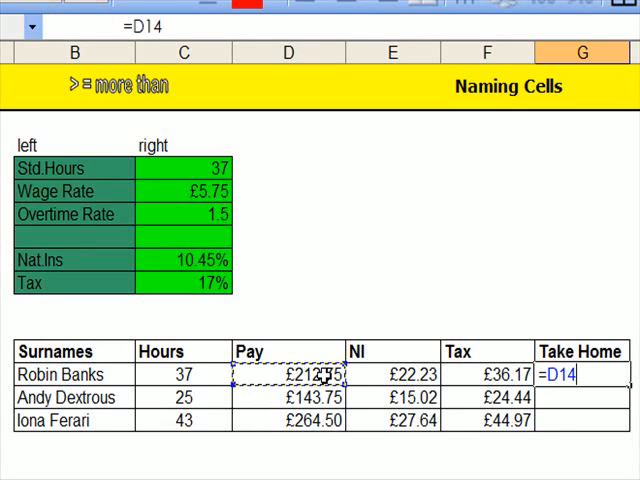
text(()
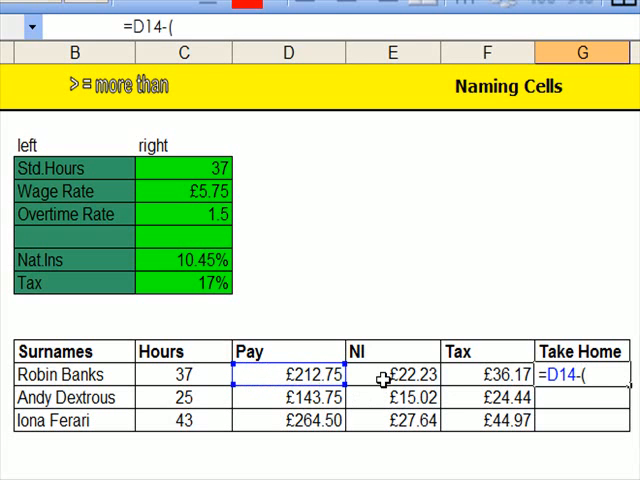
click(392, 374)
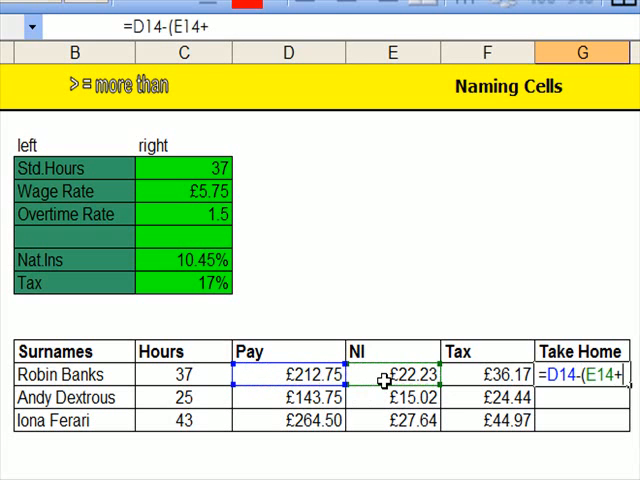
click(484, 376)
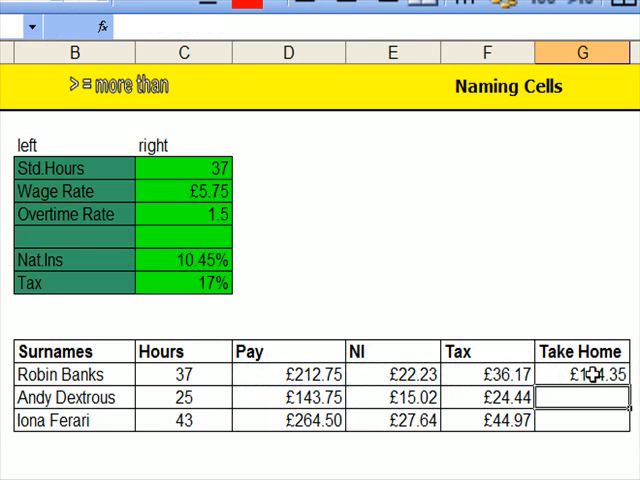
click(580, 374)
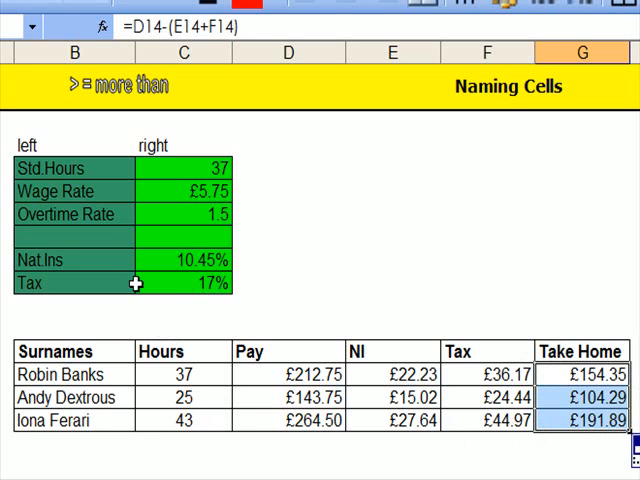
mouse_move(530, 420)
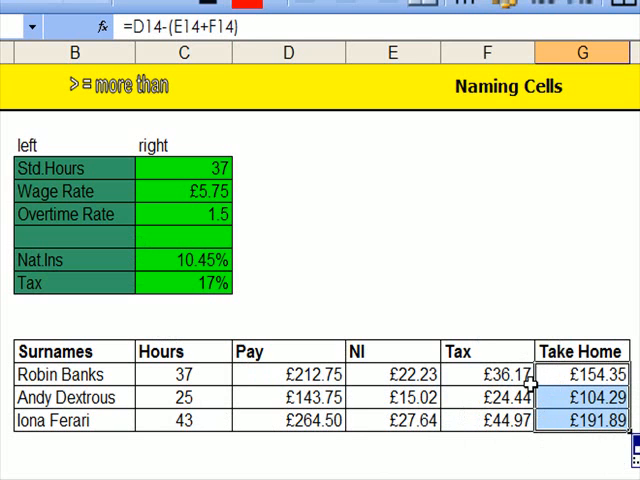
mouse_move(284, 378)
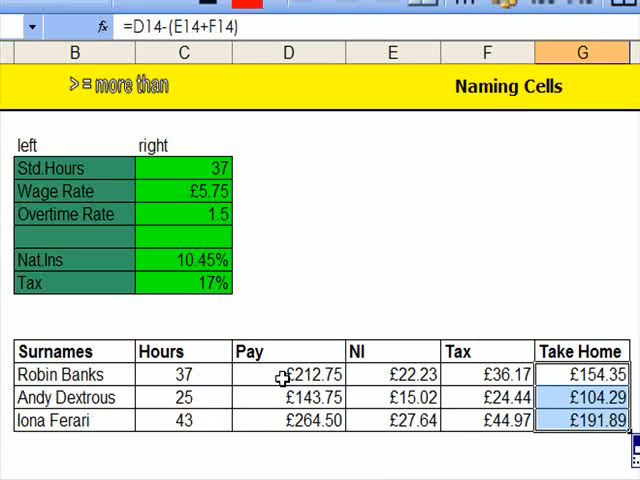
click(290, 374)
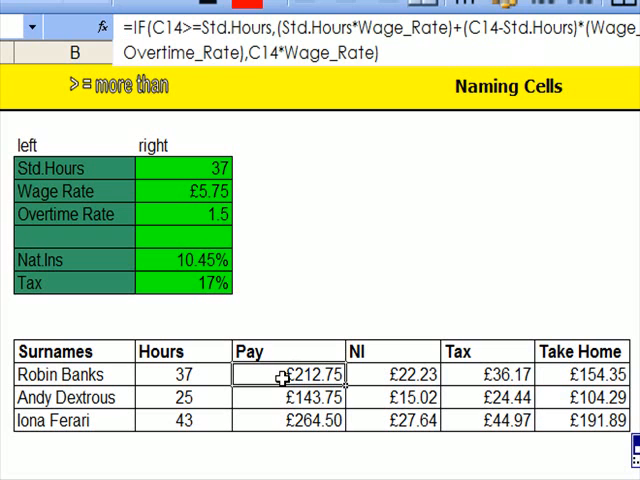
mouse_move(196, 22)
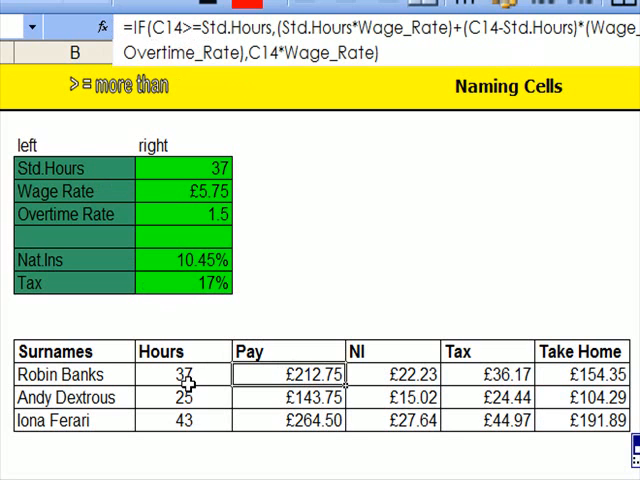
mouse_move(208, 300)
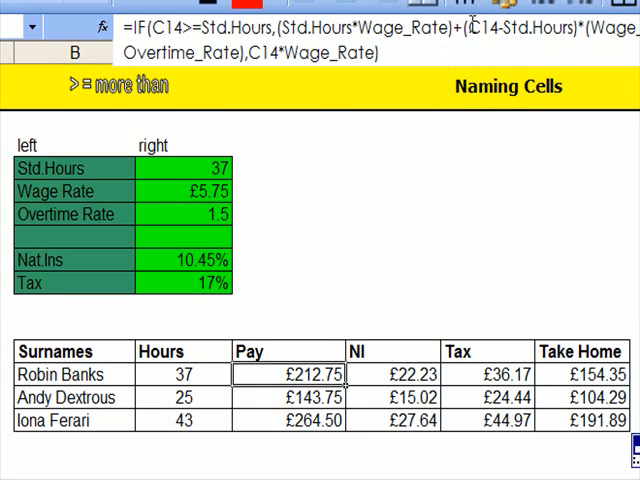
mouse_move(510, 30)
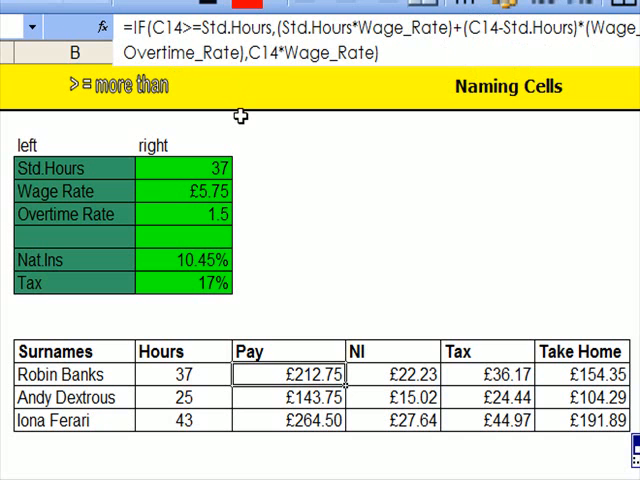
mouse_move(488, 328)
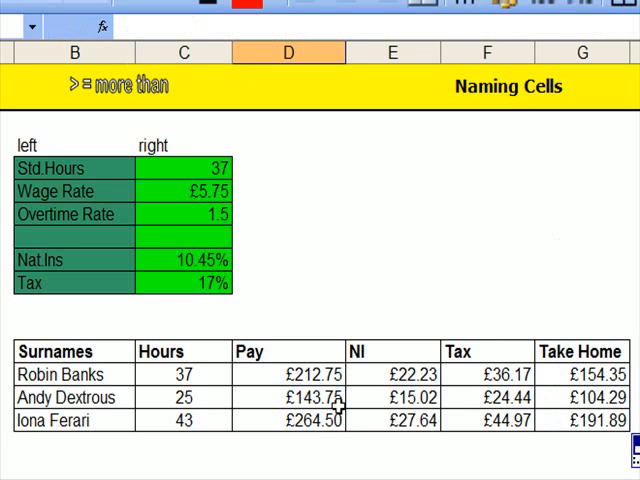
mouse_move(220, 448)
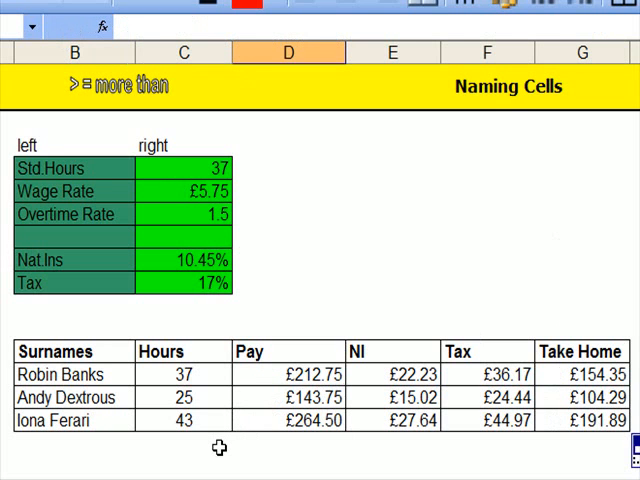
mouse_move(216, 444)
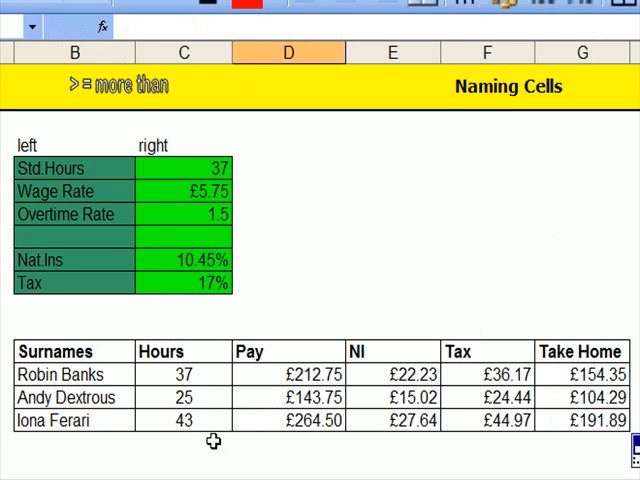
mouse_move(288, 464)
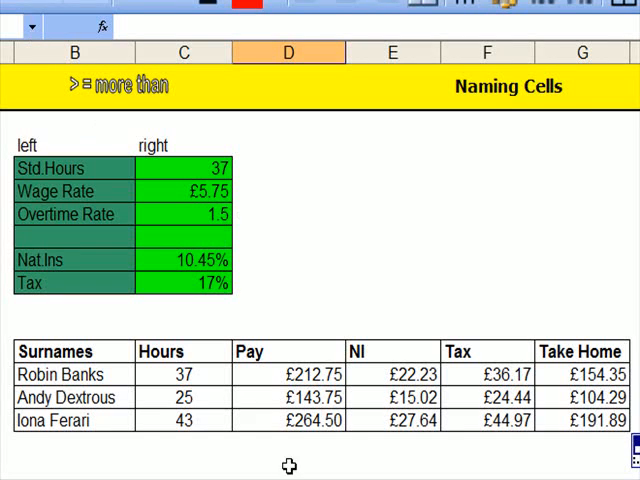